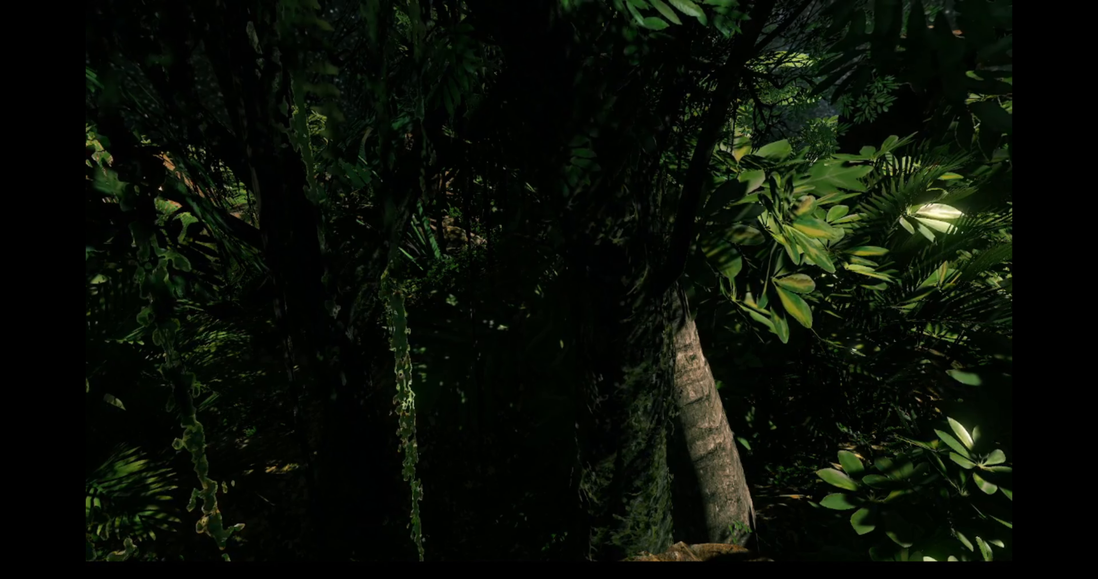
{"action": "mouse_move", "coordinate": [549, 289]}
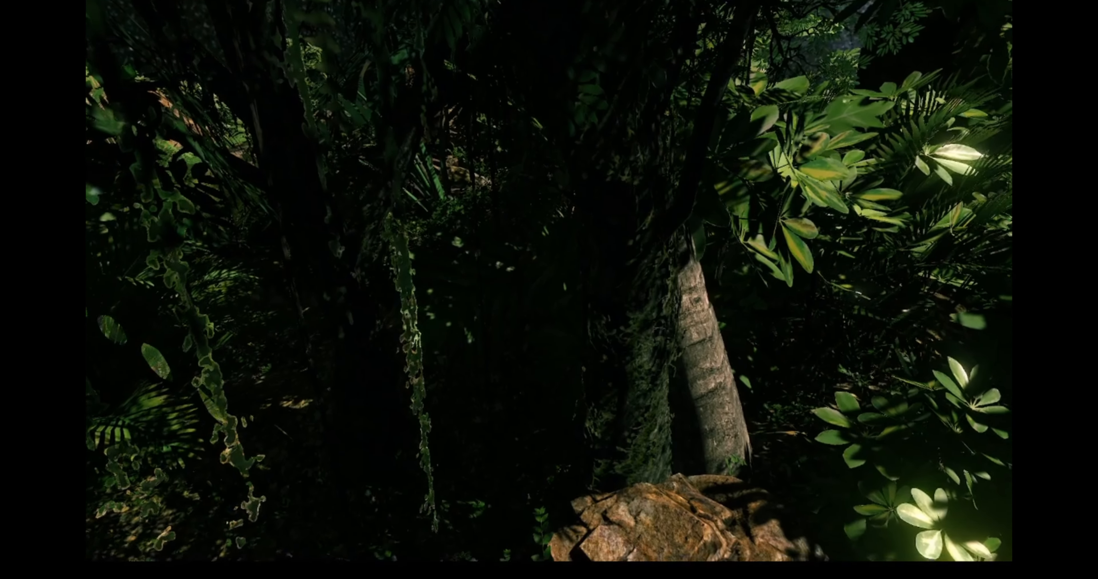
{"action": "mouse_move", "coordinate": [549, 289]}
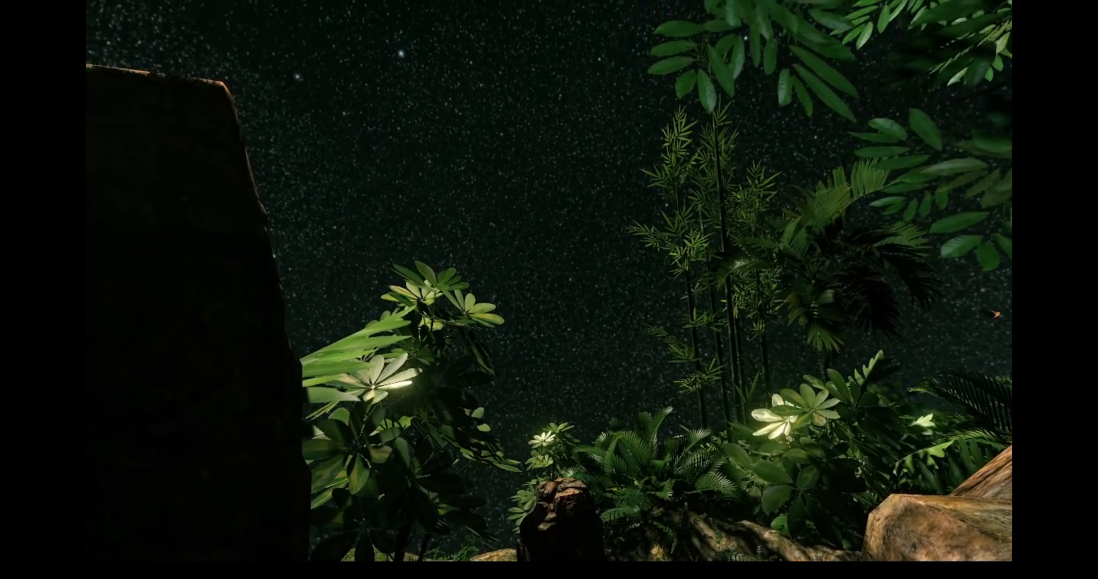
{"action": "mouse_move", "coordinate": [549, 290]}
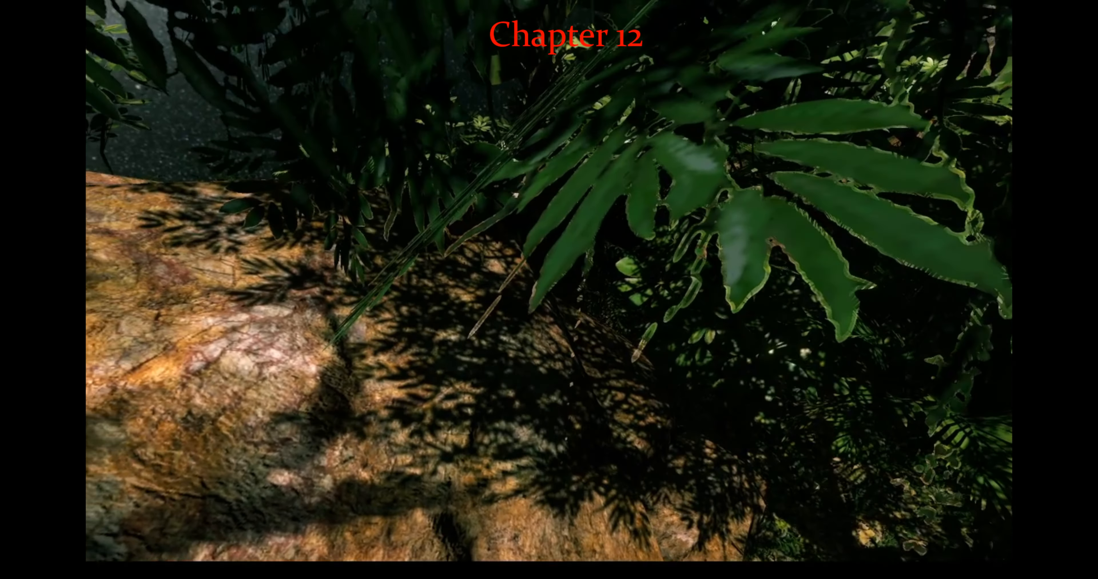
{"action": "mouse_move", "coordinate": [549, 289]}
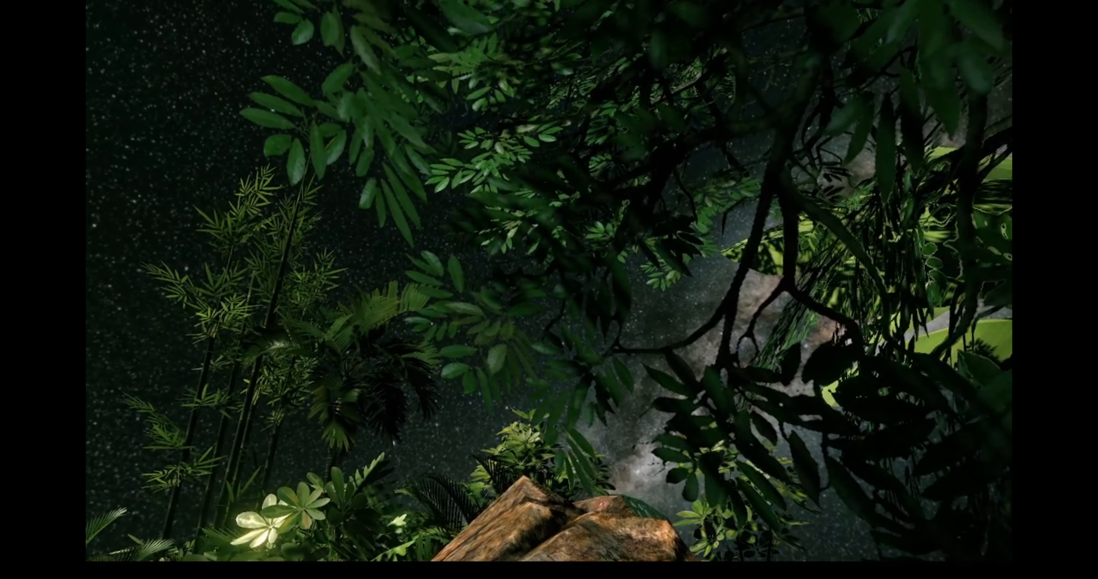
{"action": "mouse_move", "coordinate": [549, 290]}
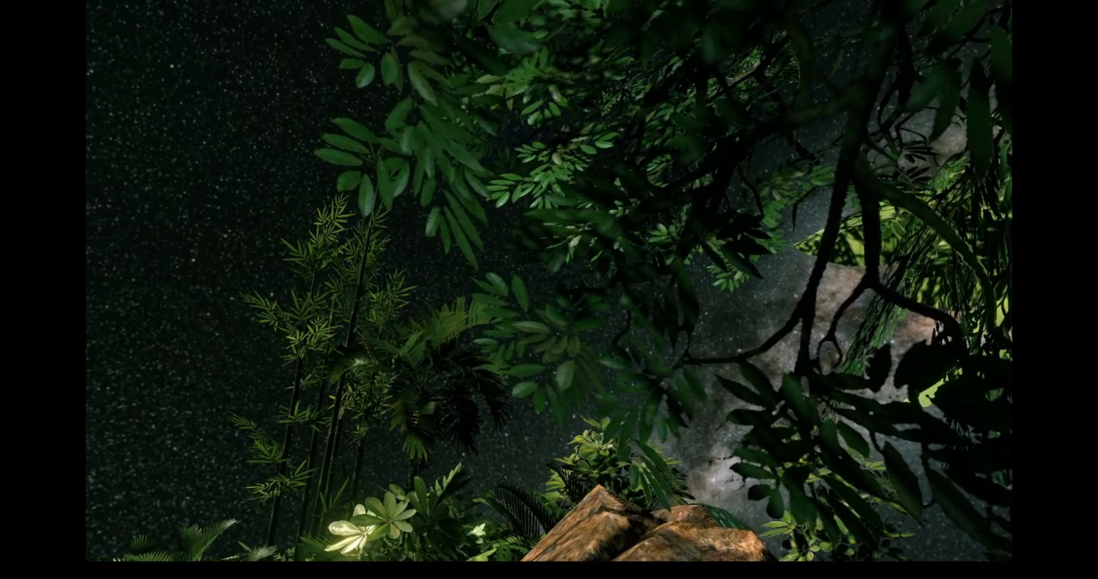